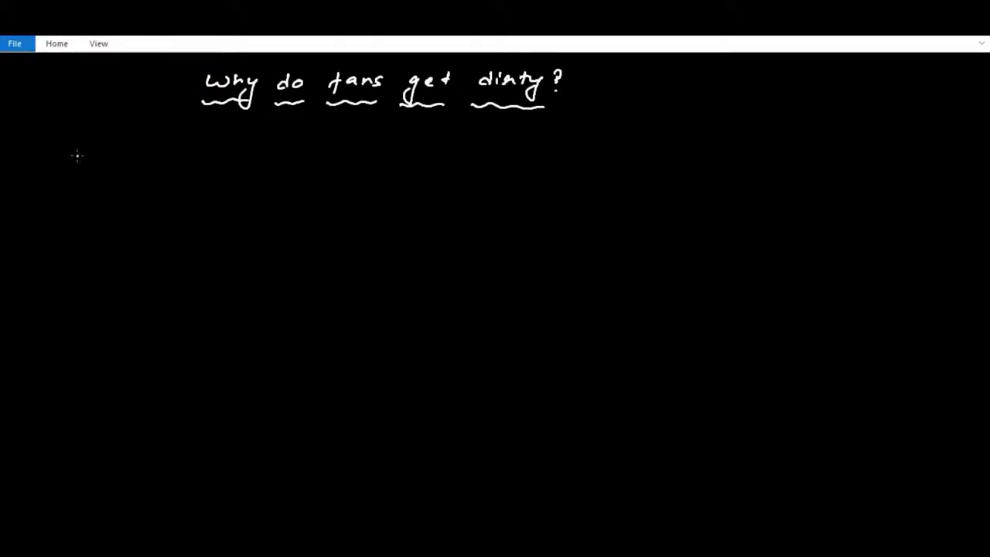
mouse_move(91, 148)
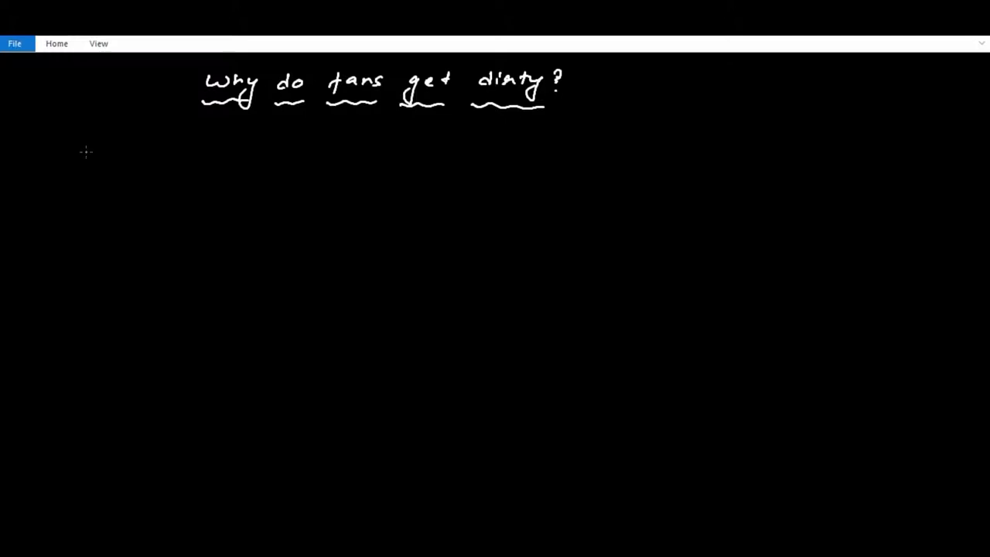
mouse_move(73, 148)
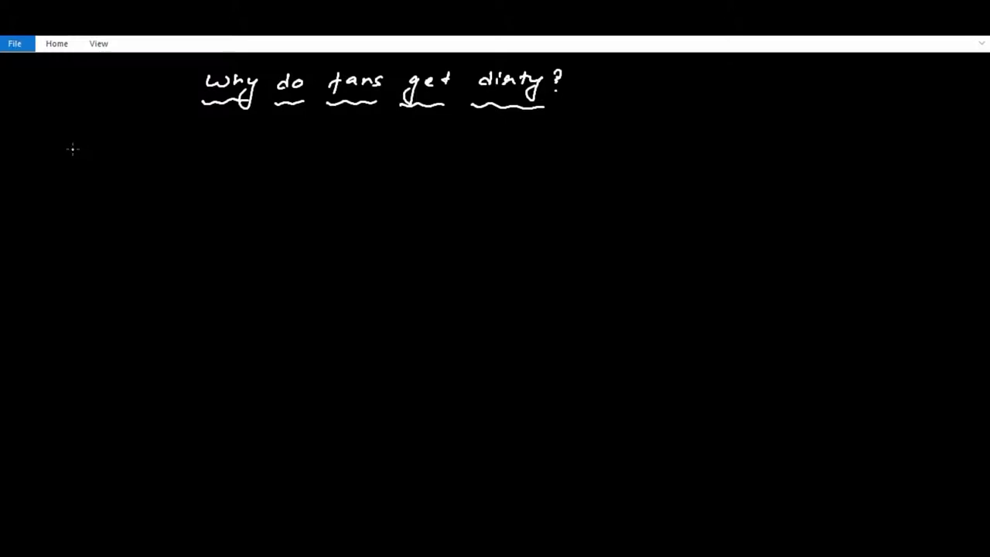
mouse_move(60, 152)
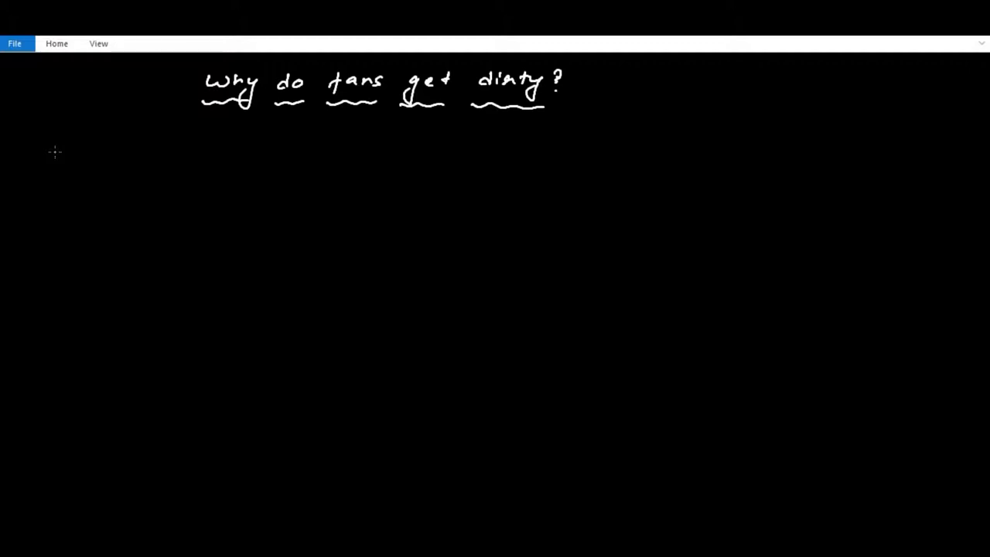
mouse_move(552, 300)
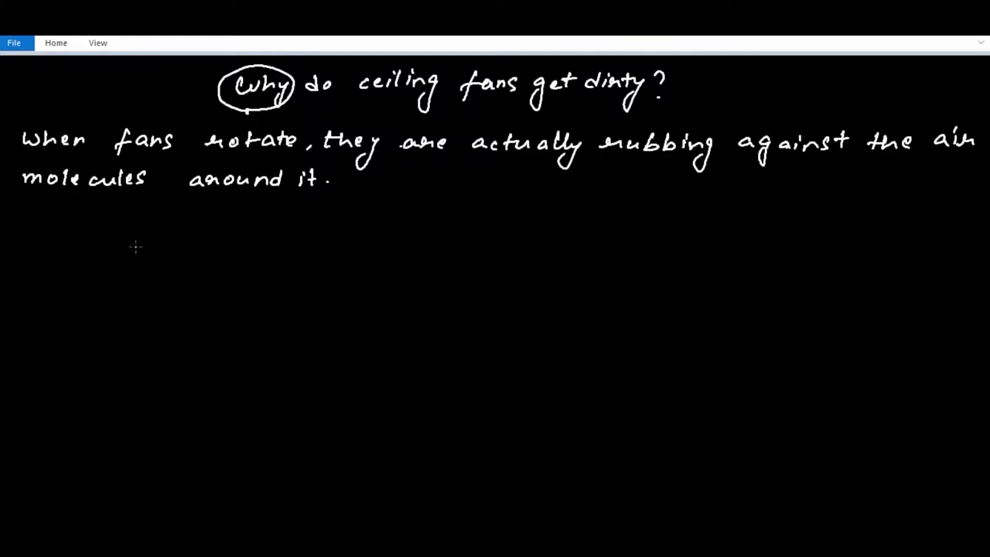
mouse_move(77, 238)
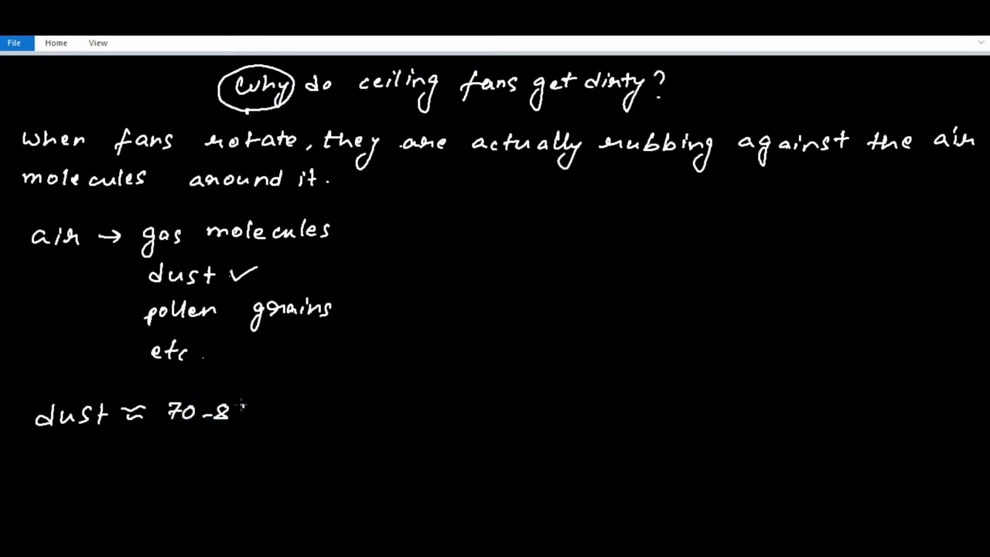
- Finish the red note so it reads "dust ≈ 70-80% dead human skin cells."
type("0%")
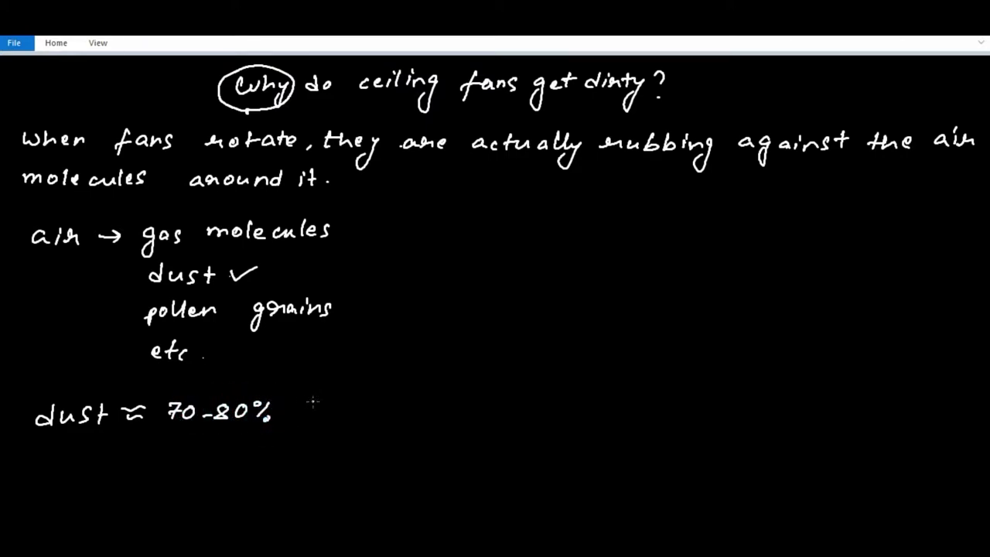
type("dead human skin")
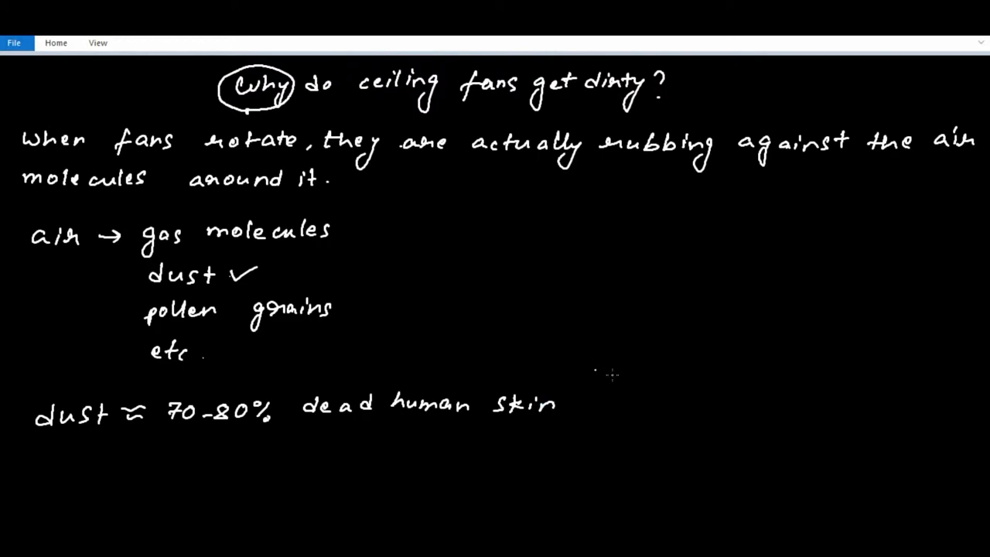
type("cells.")
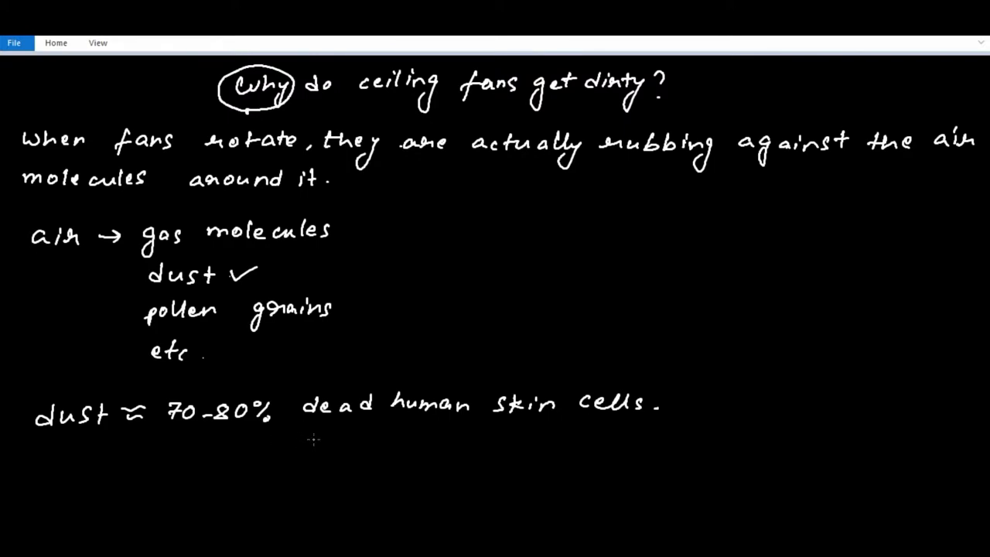
mouse_move(314, 439)
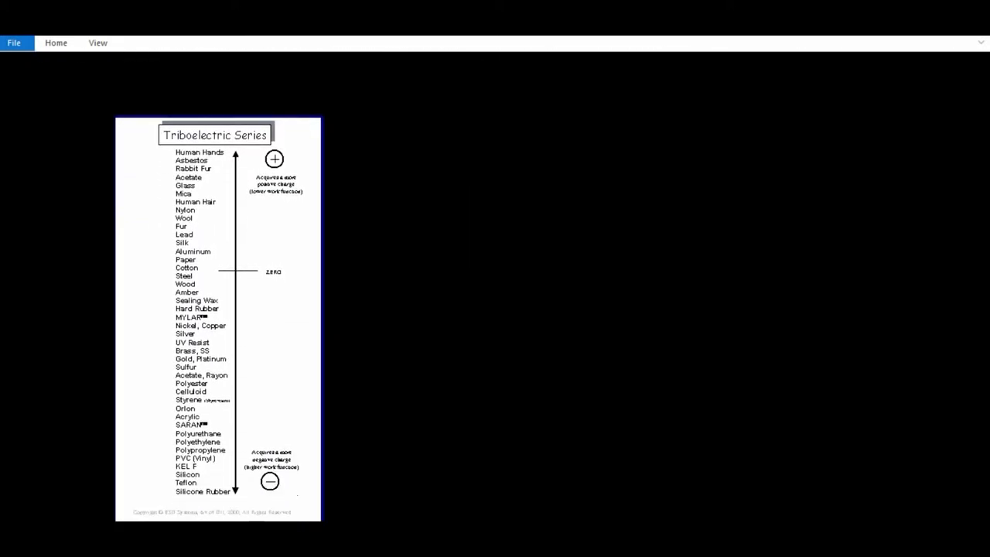
- Scroll up to the Triboelectric Series chart and pick red for the check marks
scroll("up", 3)
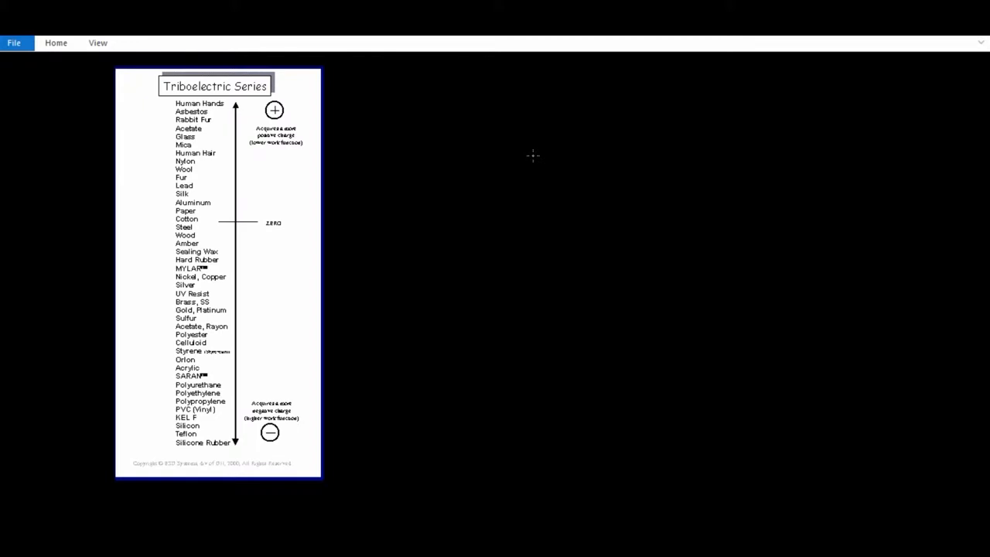
mouse_move(156, 107)
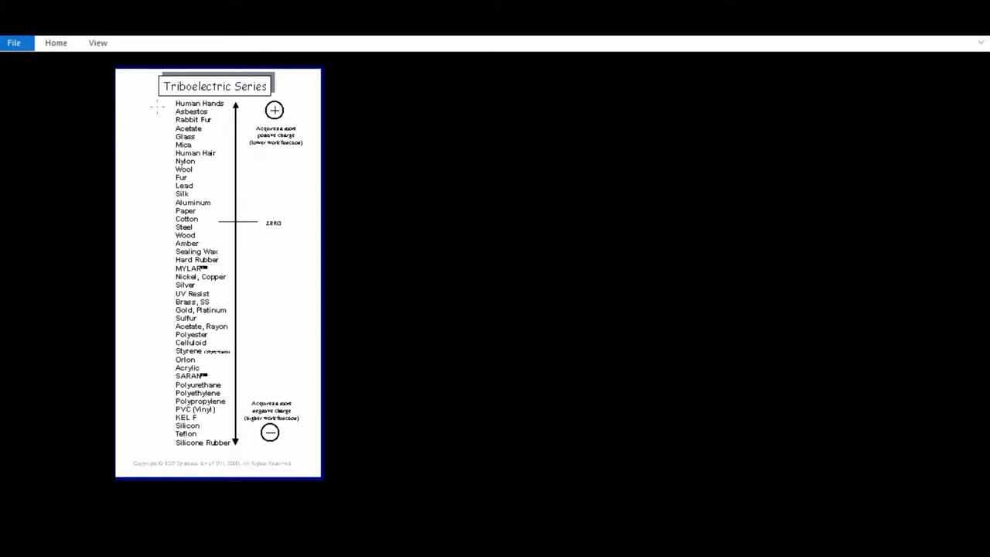
left_click(154, 104)
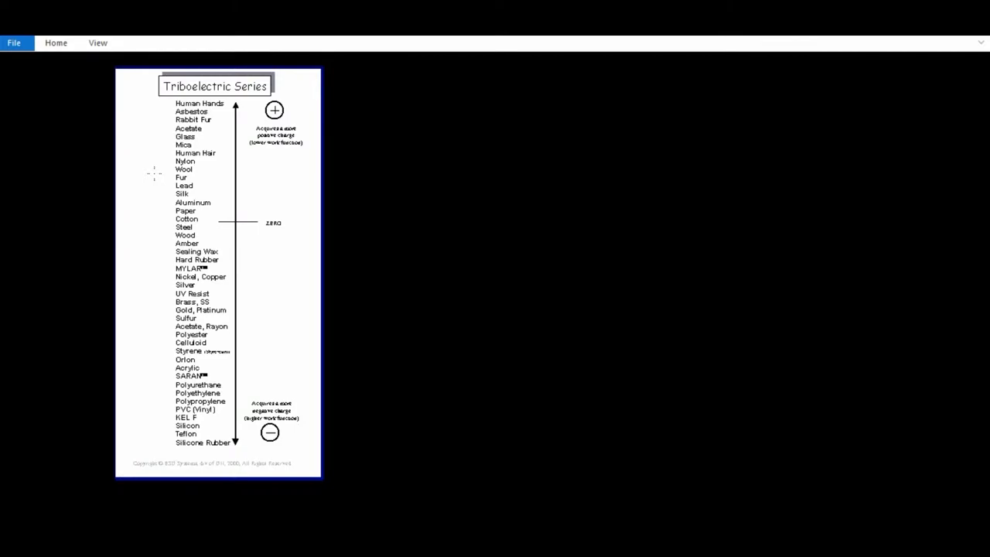
mouse_move(159, 103)
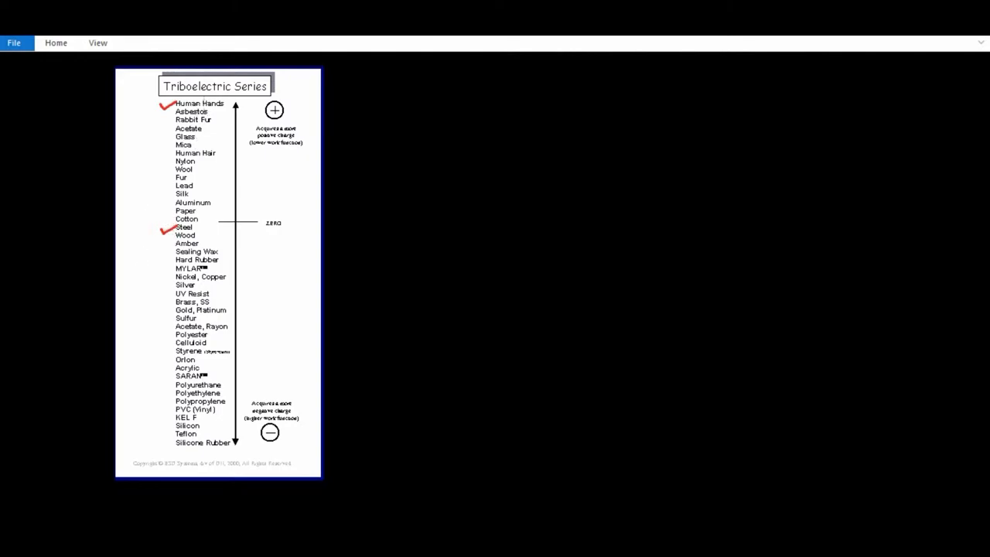
mouse_move(340, 106)
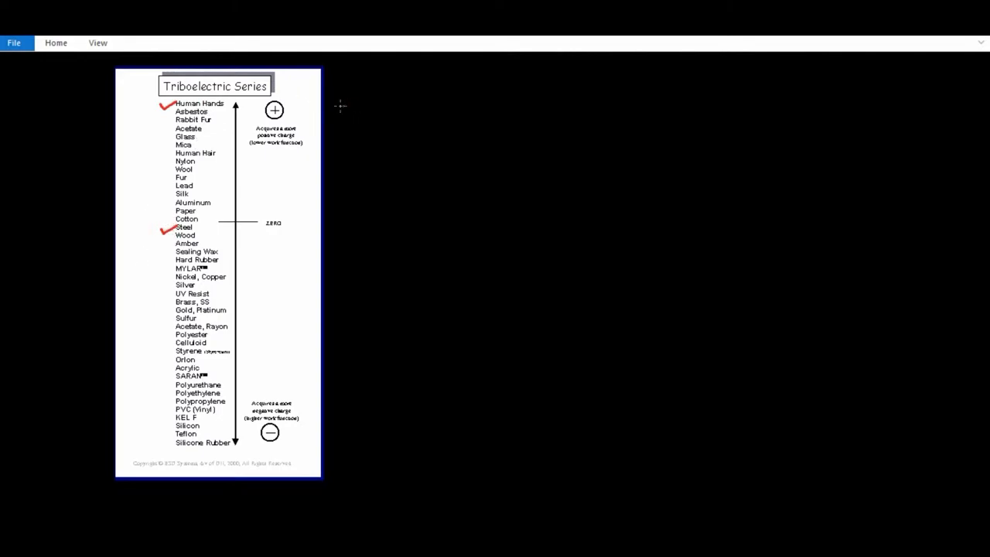
mouse_move(352, 94)
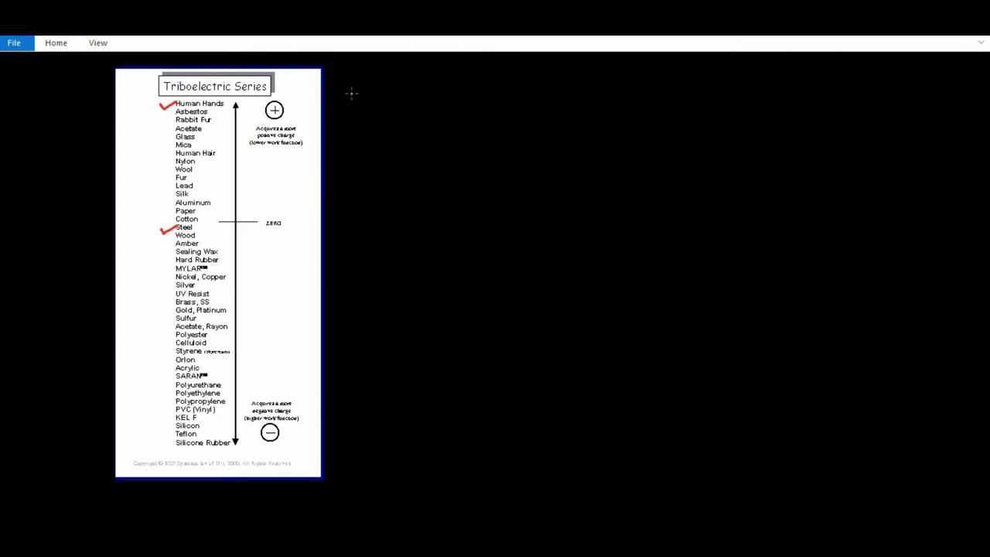
- Write the red notes "human hands ≈ human skin" and "steel blades negatively charged"
type("human hands & human skin")
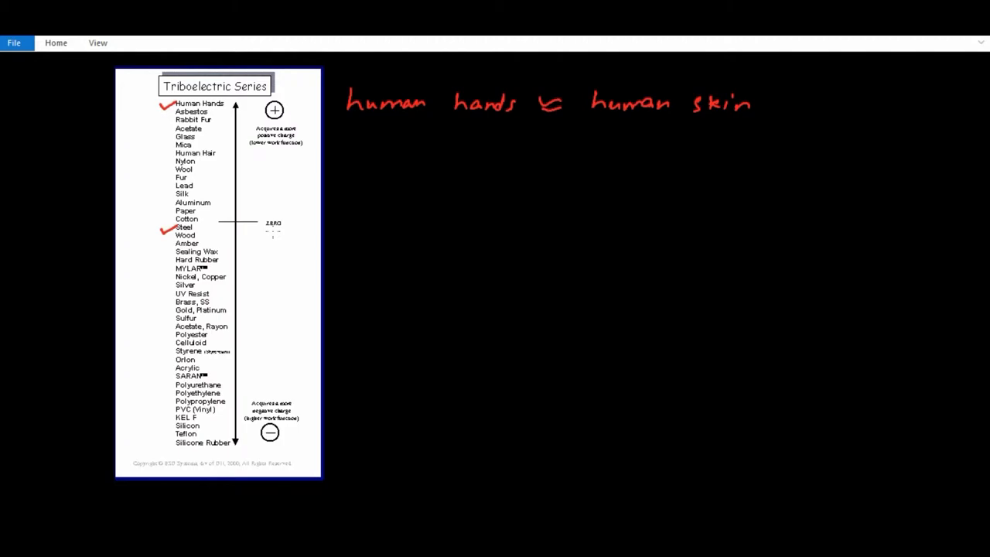
mouse_move(348, 199)
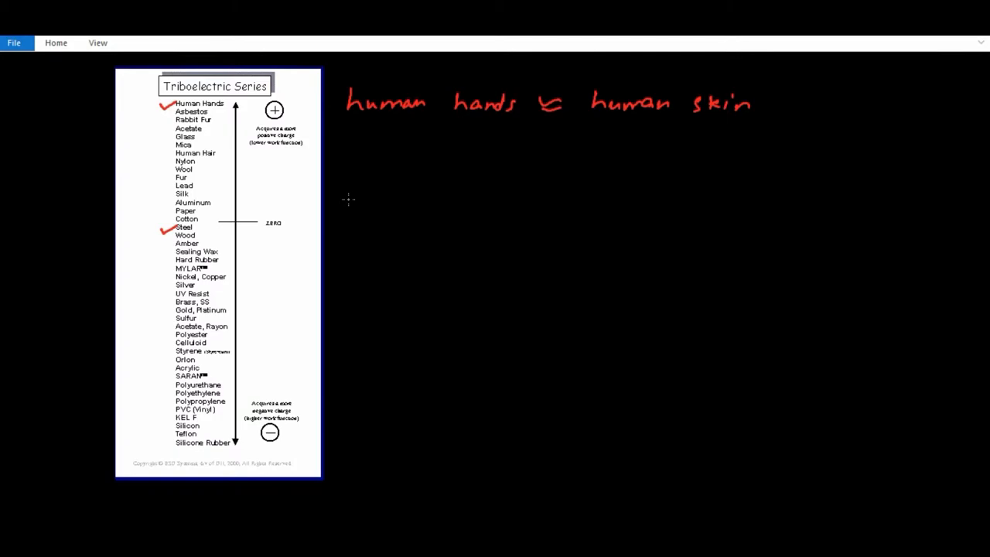
mouse_move(355, 145)
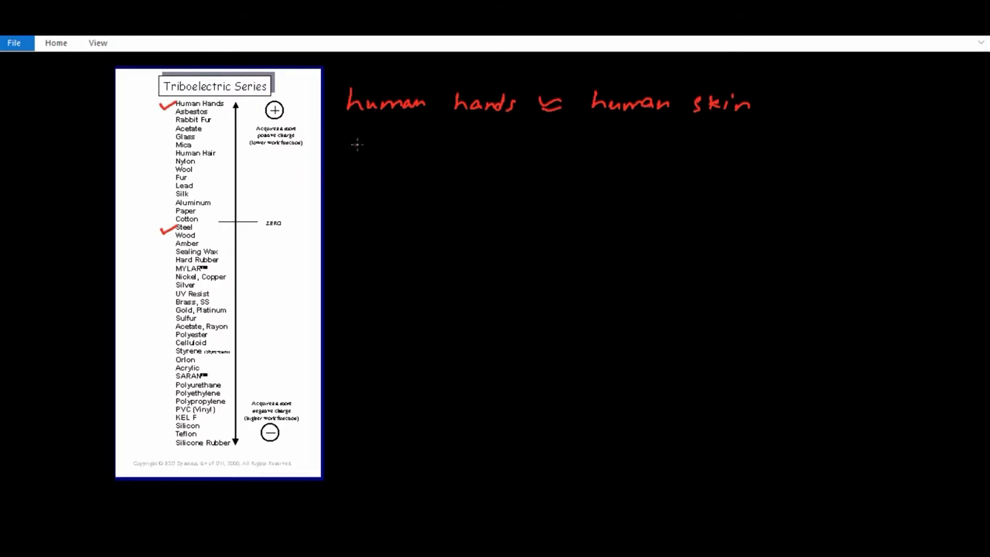
type("Steel blades →")
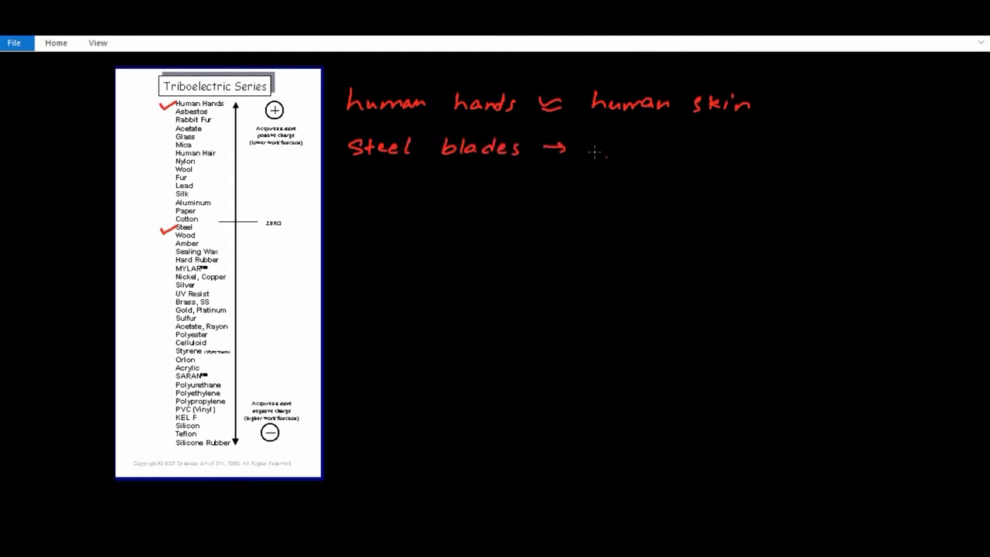
type("negatively charged")
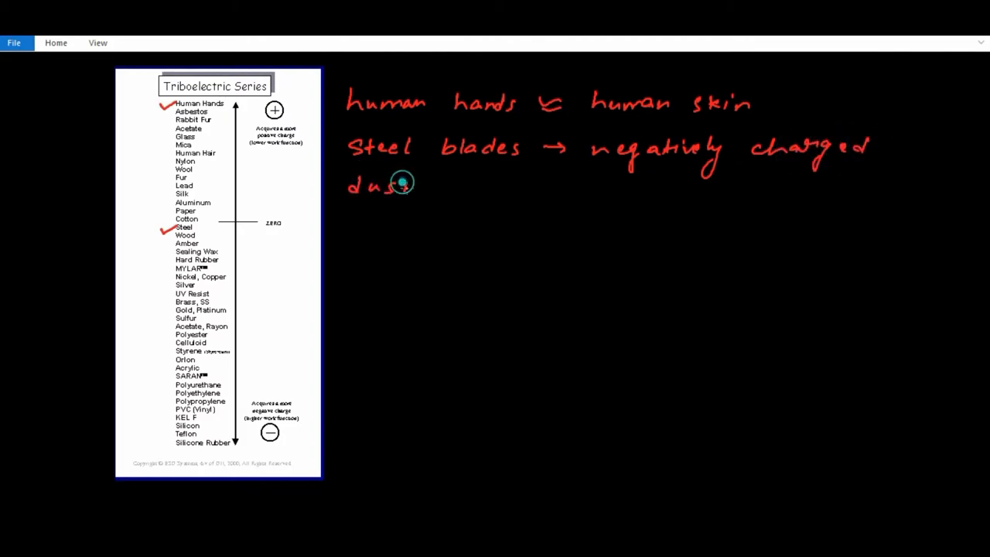
- Handwrite "dust → positively charged." below the steel line
left_click_drag(421, 186, 496, 186)
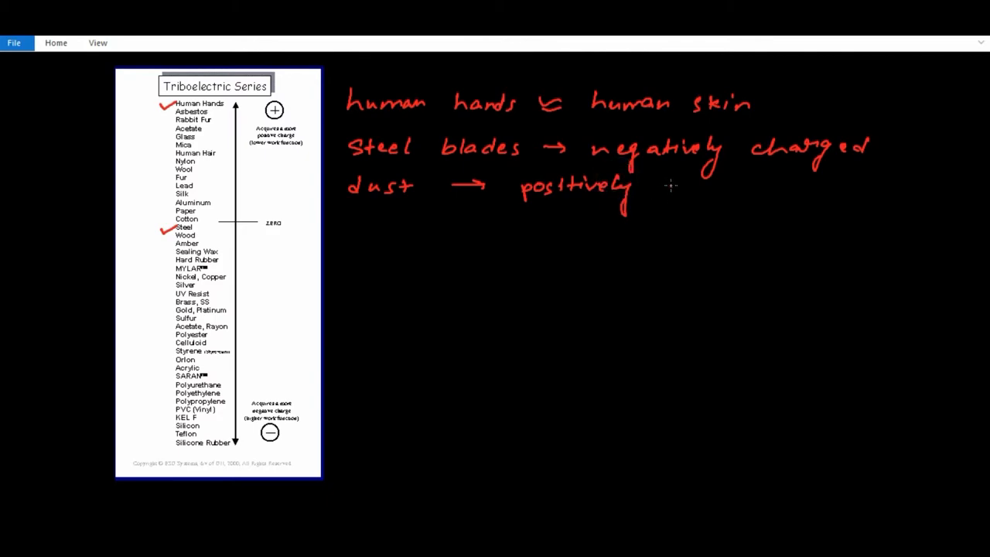
left_click_drag(664, 190, 742, 190)
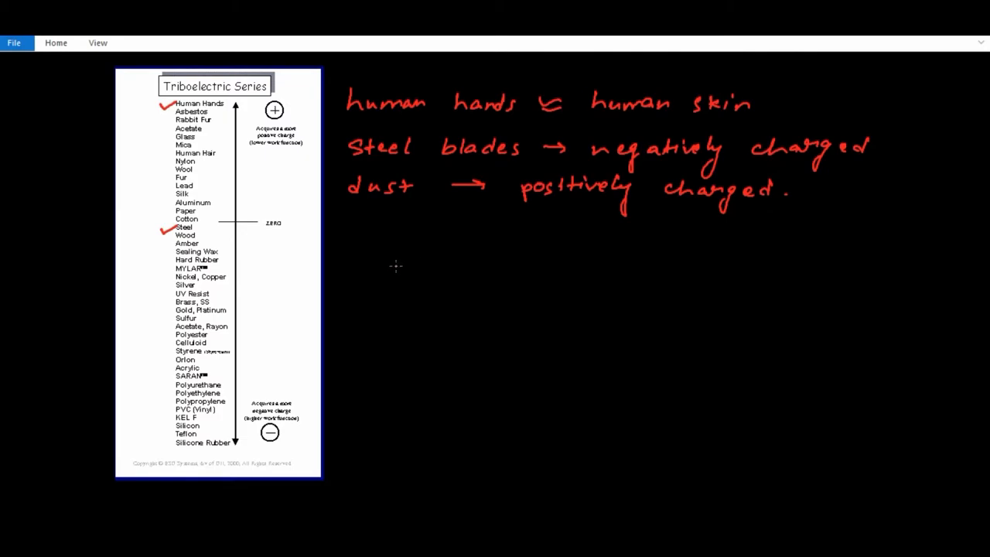
mouse_move(383, 263)
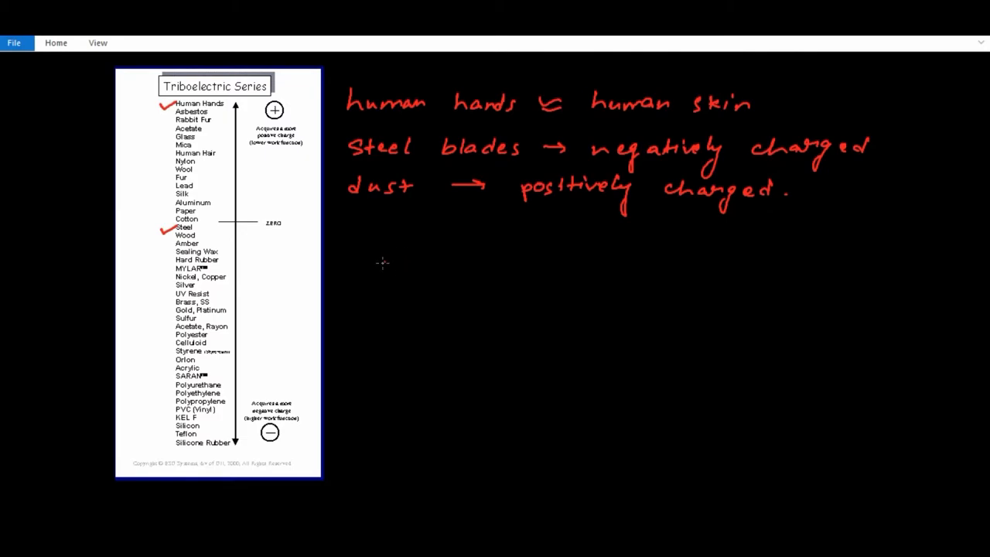
mouse_move(375, 259)
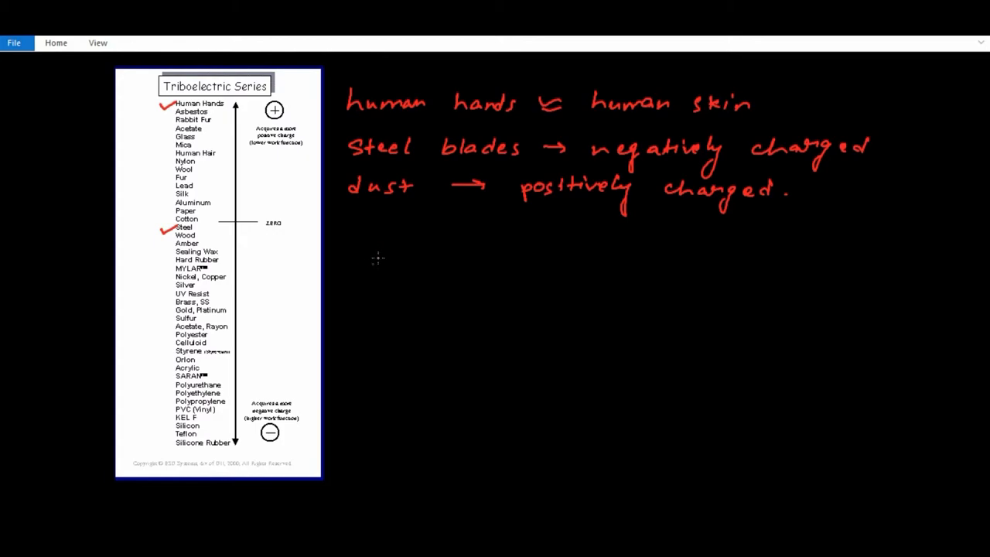
mouse_move(370, 281)
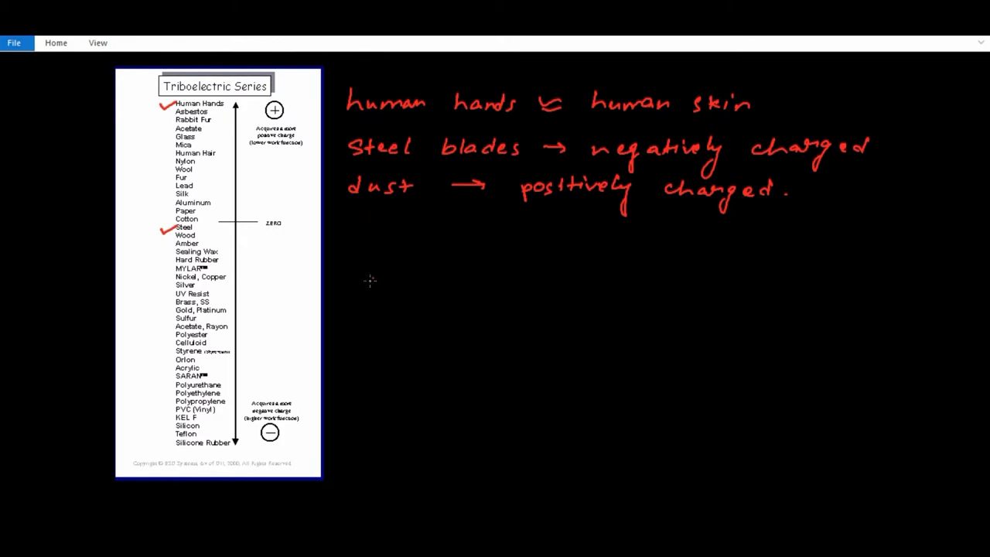
mouse_move(386, 173)
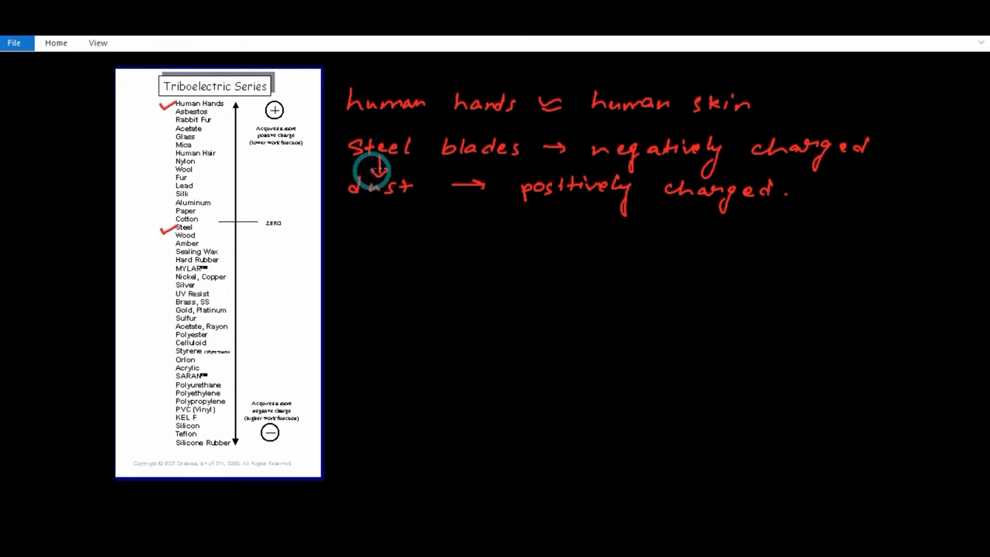
mouse_move(367, 215)
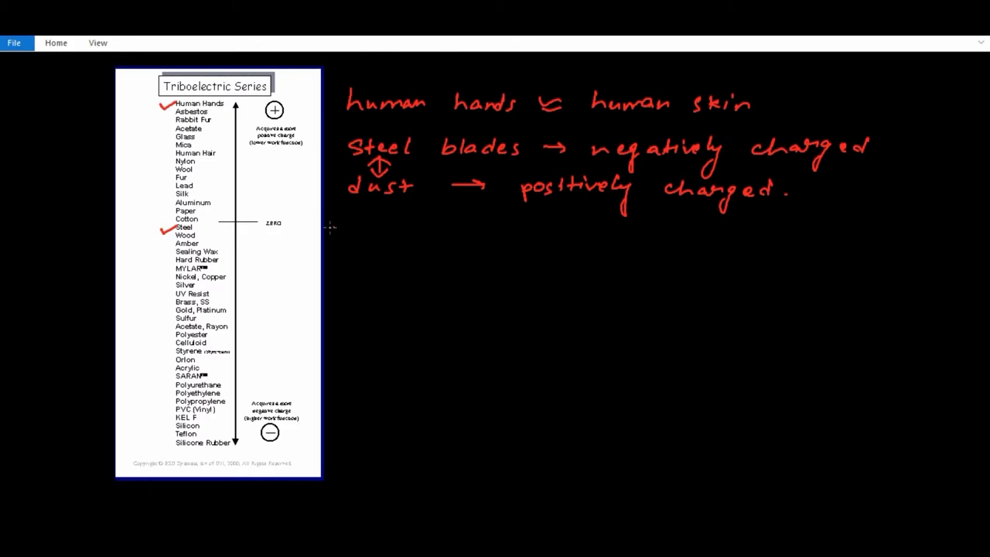
mouse_move(399, 267)
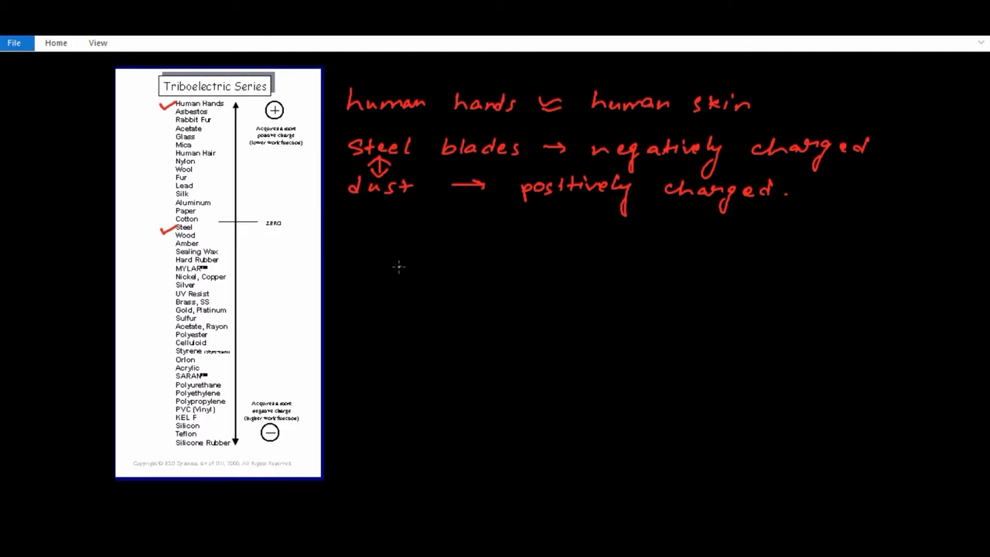
mouse_move(373, 271)
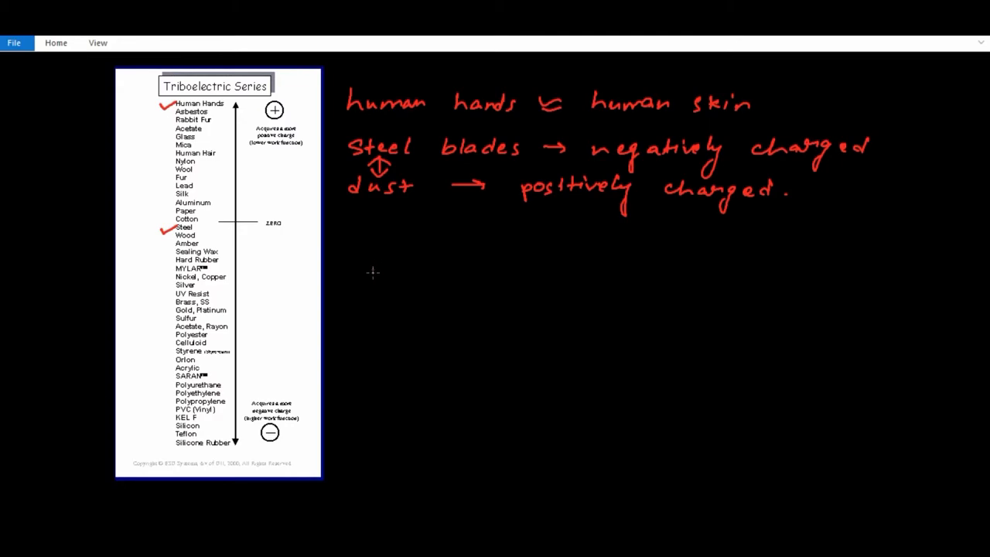
mouse_move(361, 280)
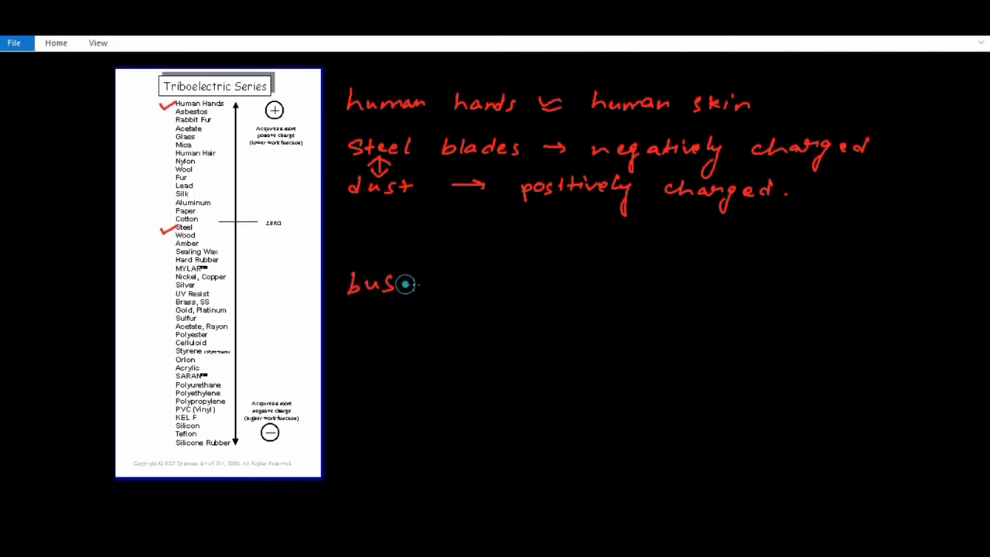
- Handwrite "bus → when it is moving at a high speed," lower on the canvas
left_click_drag(402, 284, 421, 284)
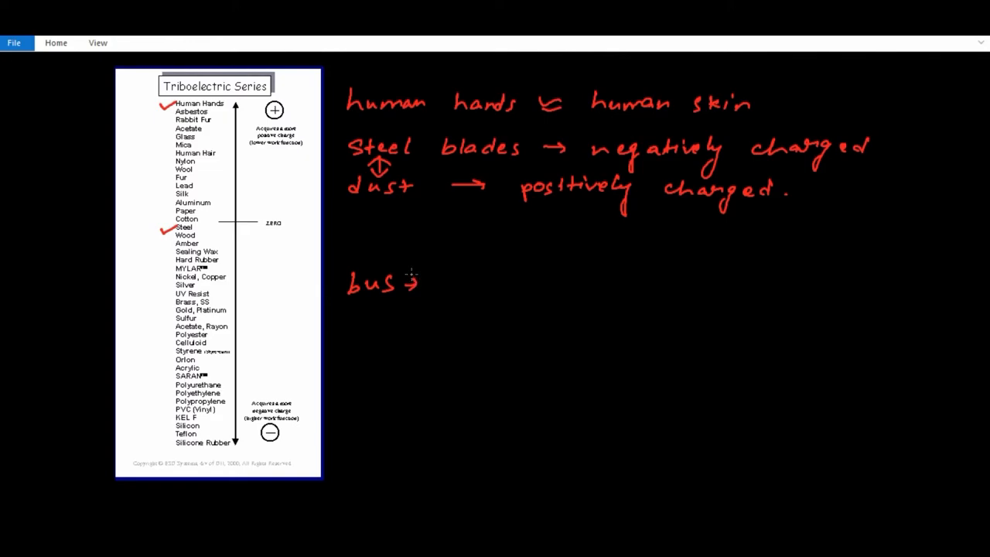
mouse_move(418, 275)
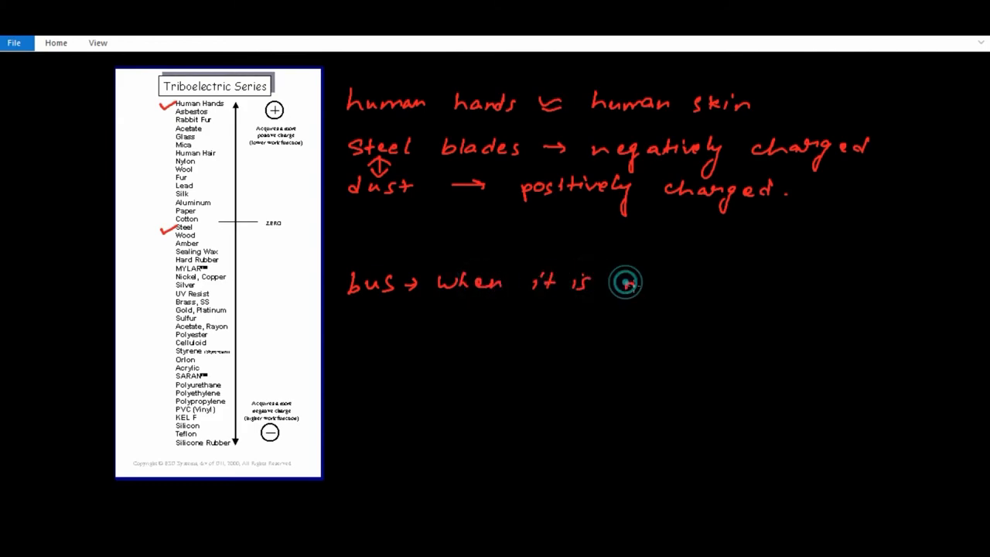
left_click_drag(627, 282, 897, 282)
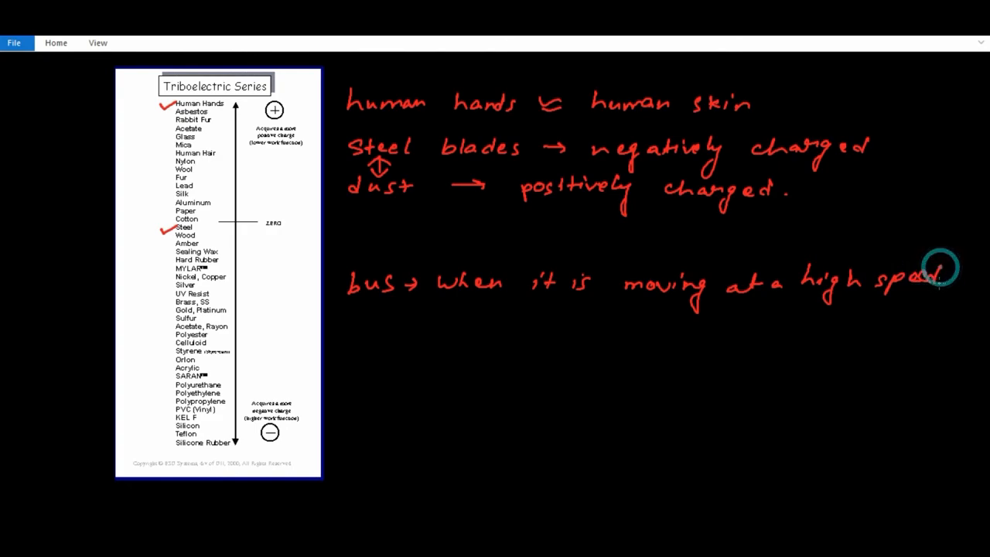
left_click_drag(936, 279, 371, 325)
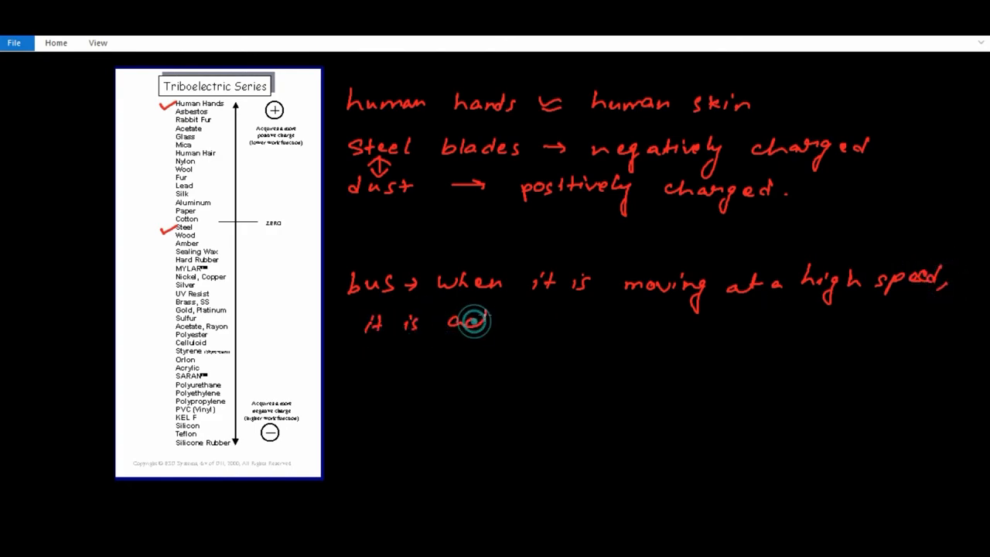
- Continue the bus note on a new line: "it is actually rubbing against the air"
type("actually")
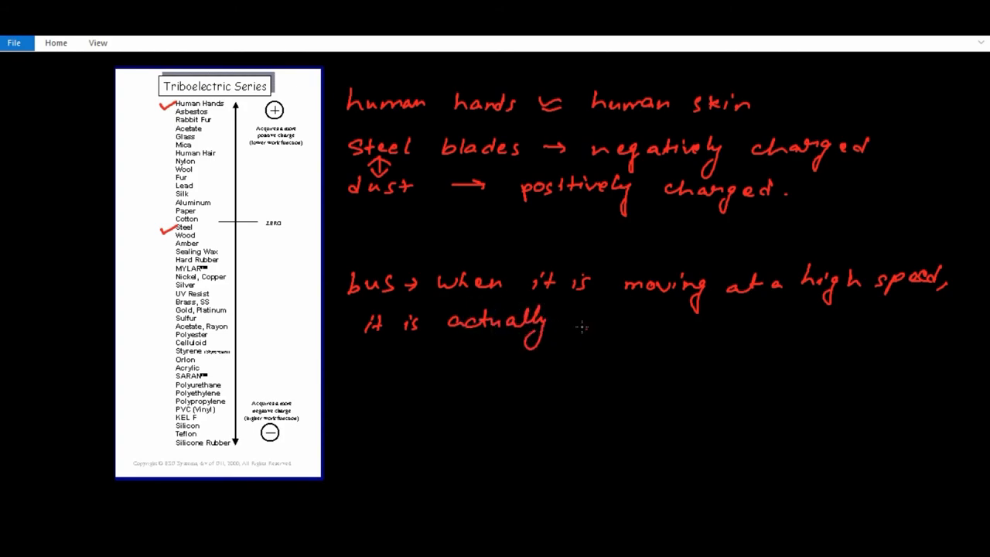
type("rubbing against th")
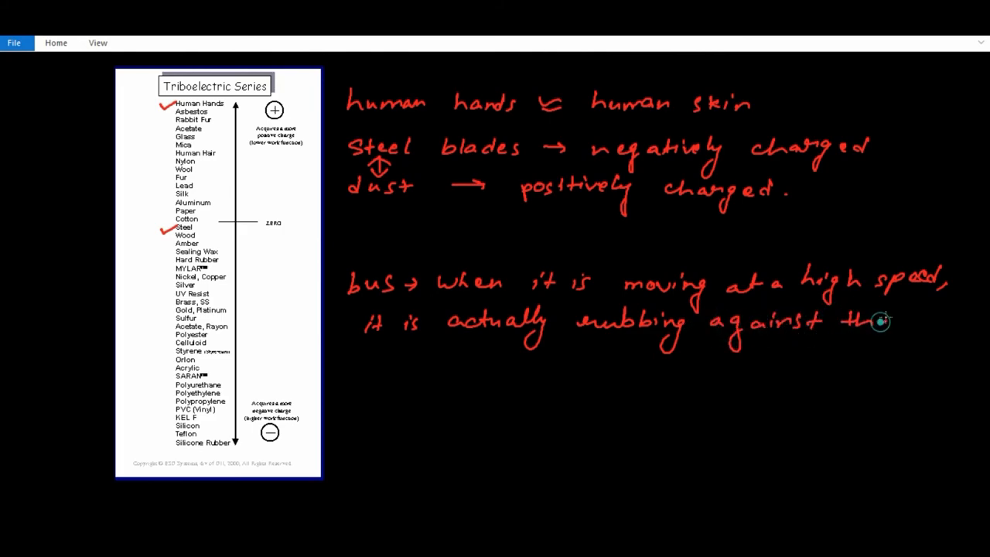
mouse_move(363, 359)
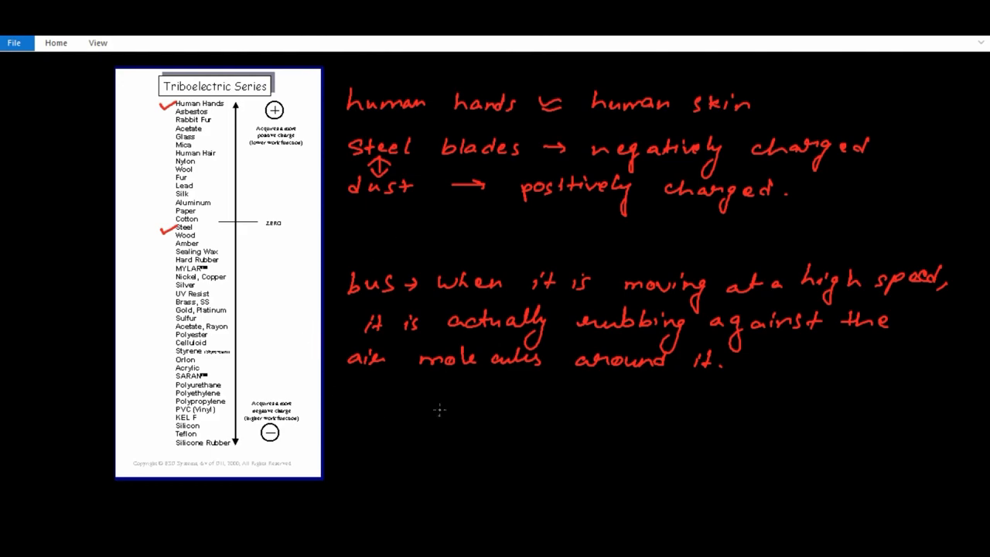
mouse_move(396, 406)
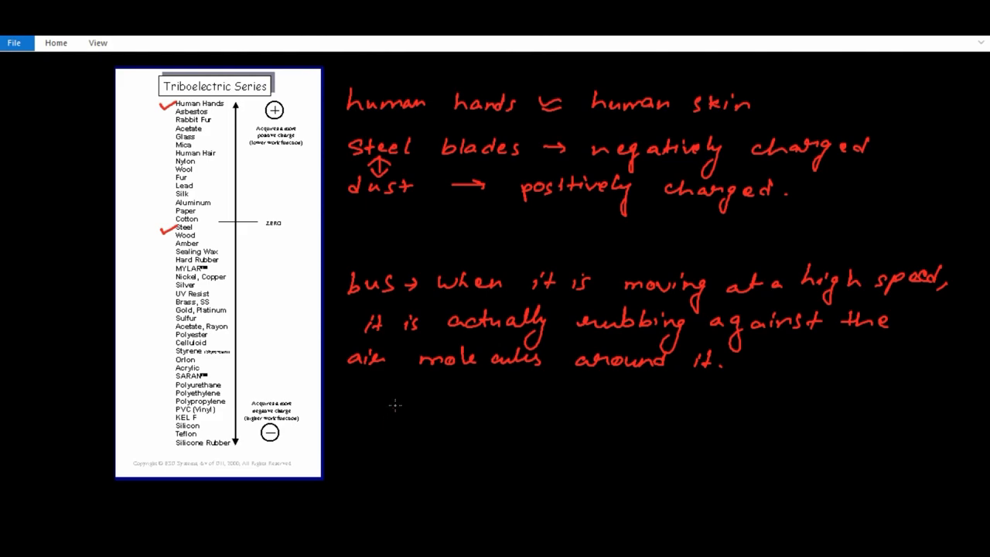